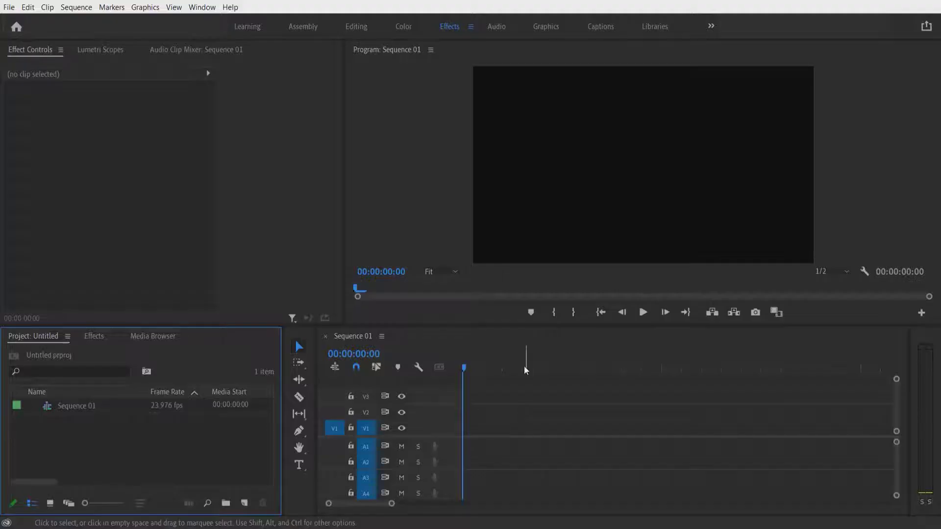
- Open the File menu to begin a new legacy title
left_click(9, 7)
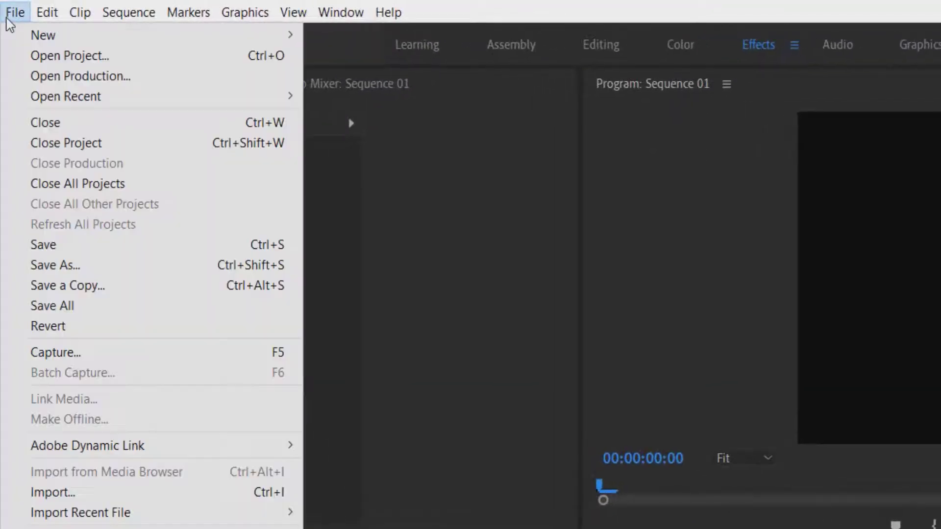
mouse_move(43, 35)
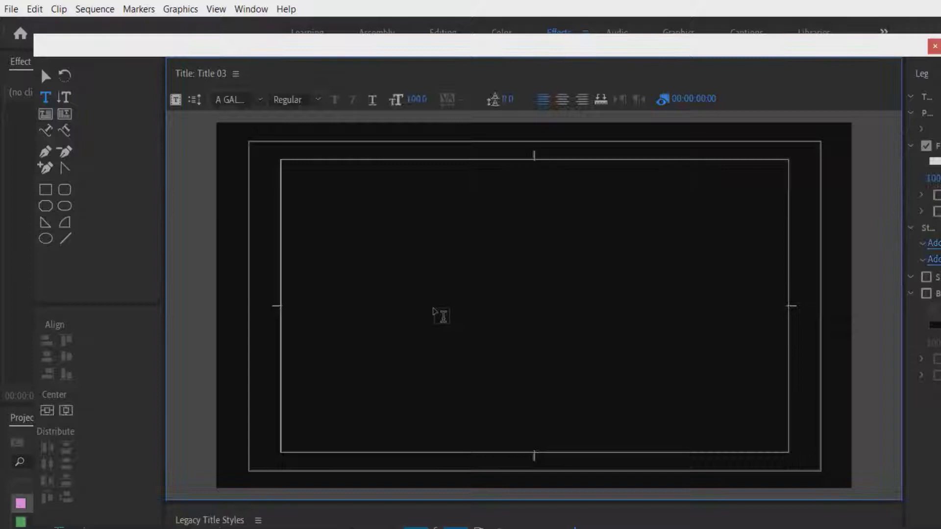
- Type 'ASKIKO' in Arial Bold at size 200 and center it horizontally
type("ASKIKO")
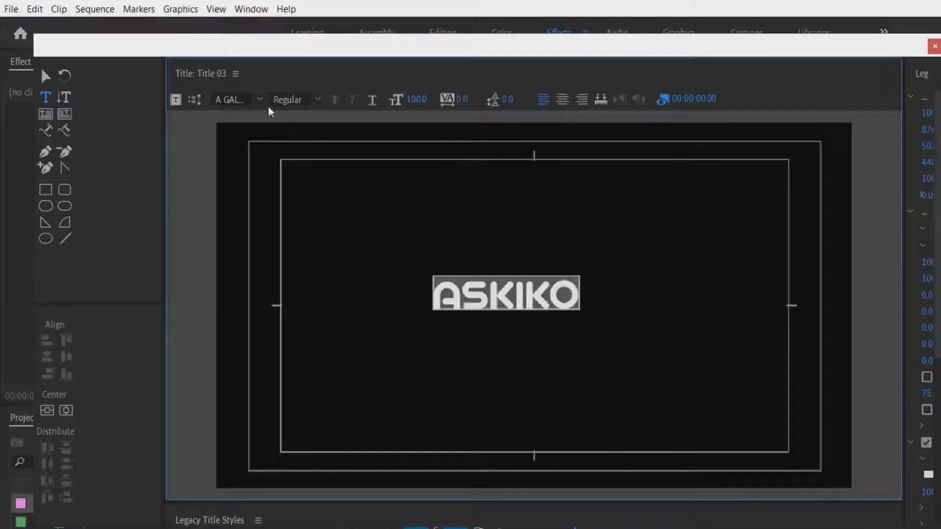
left_click(235, 99)
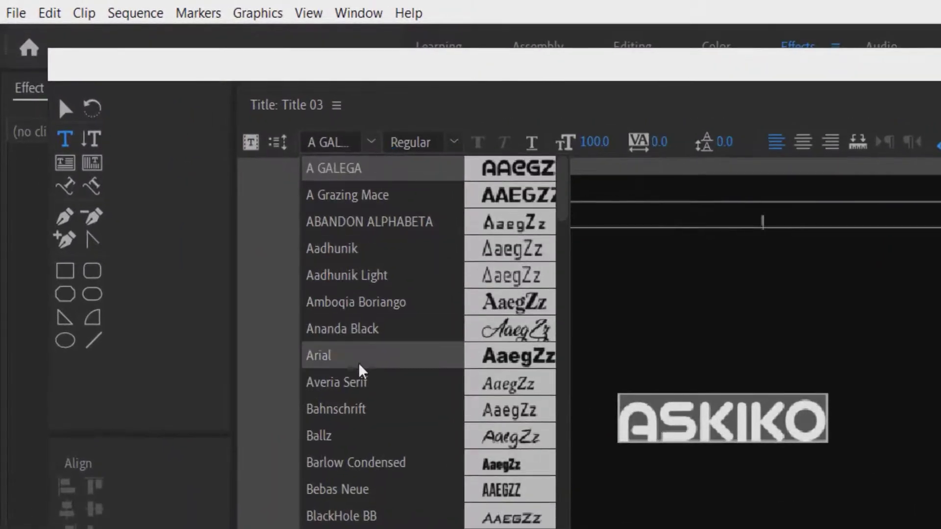
left_click(318, 355)
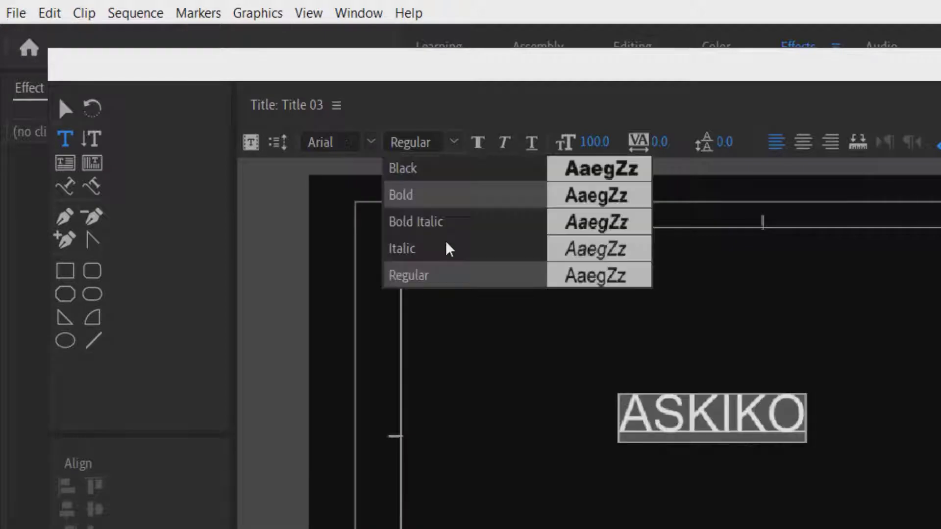
left_click(401, 194)
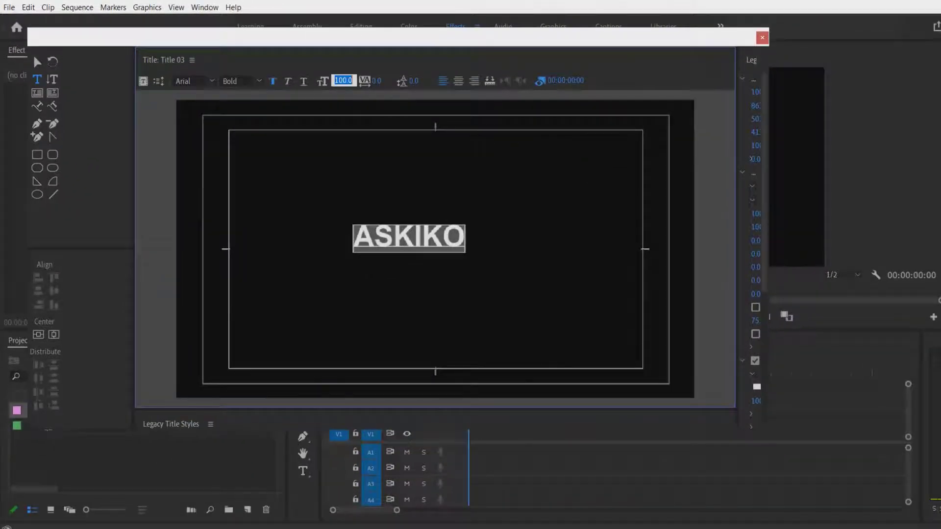
type("2")
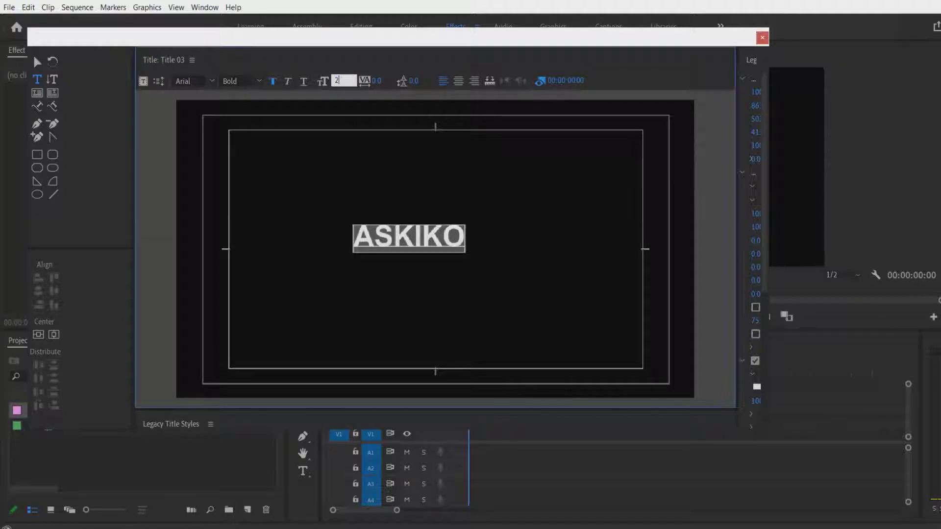
type("200.0")
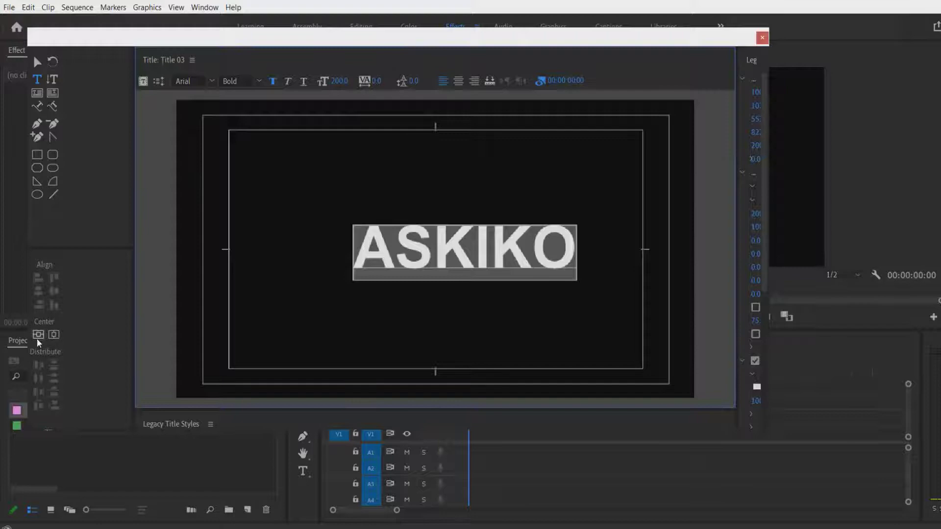
left_click(38, 334)
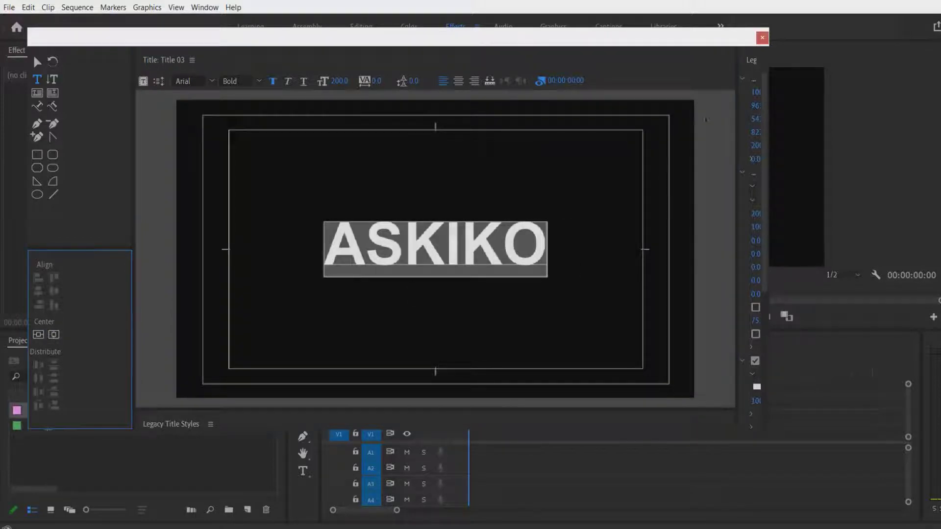
mouse_move(763, 37)
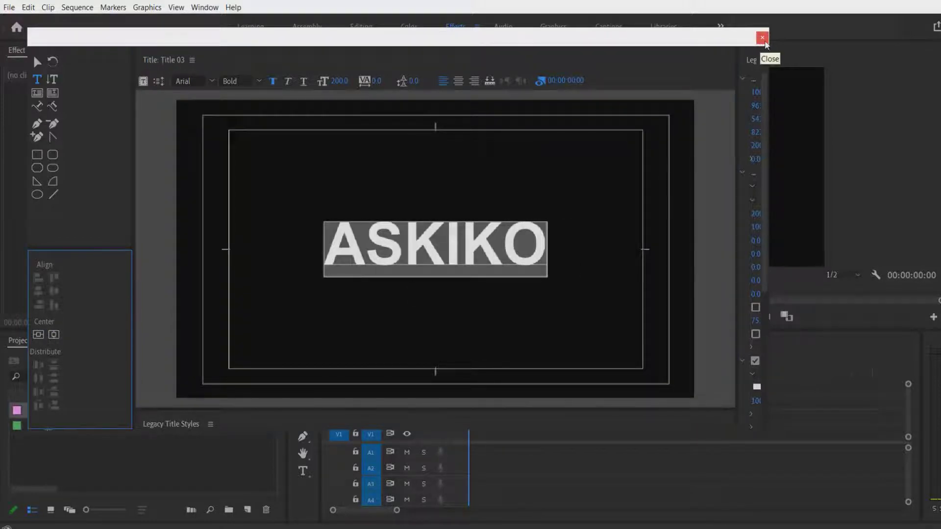
- Close the title editor and drag Title 03 onto track V1
left_click(762, 37)
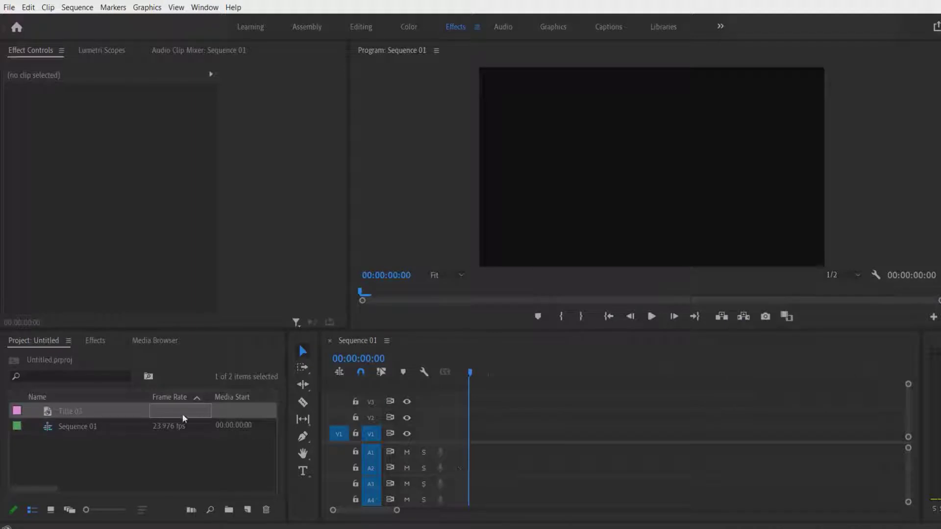
left_click_drag(68, 411, 567, 433)
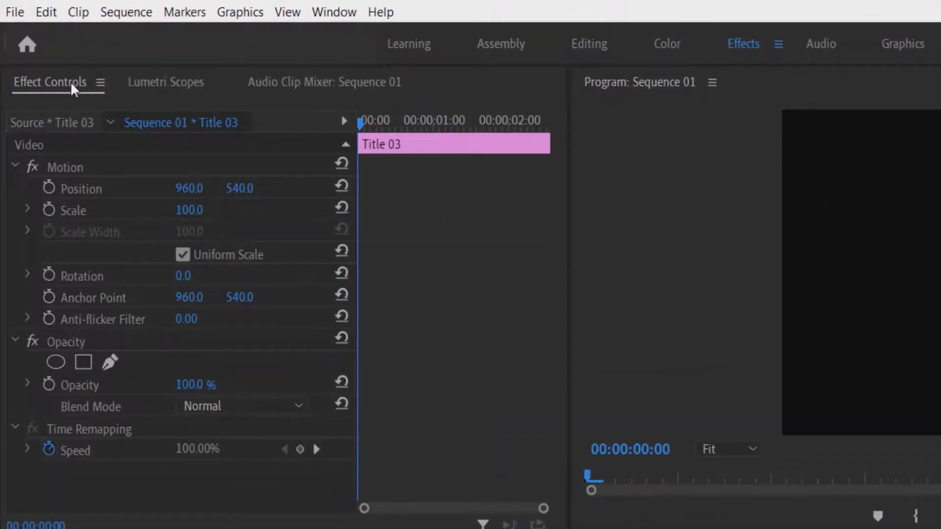
mouse_move(50, 211)
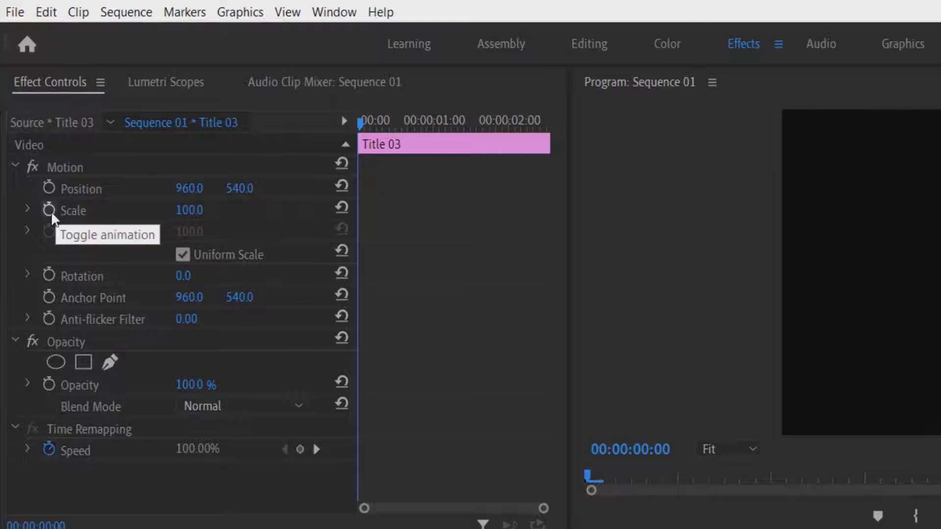
- Enable Scale keyframing at 50.0 and move the playhead later in the sequence
left_click(49, 209)
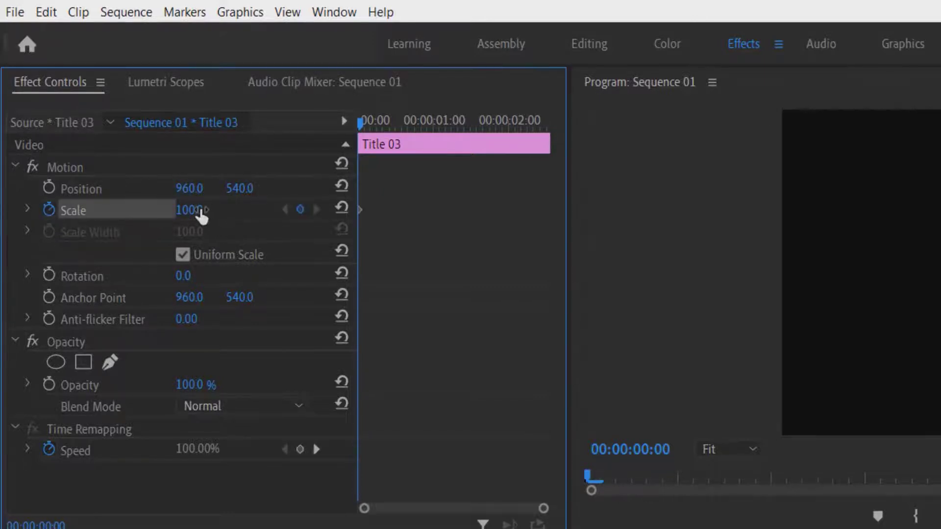
double_click(194, 210)
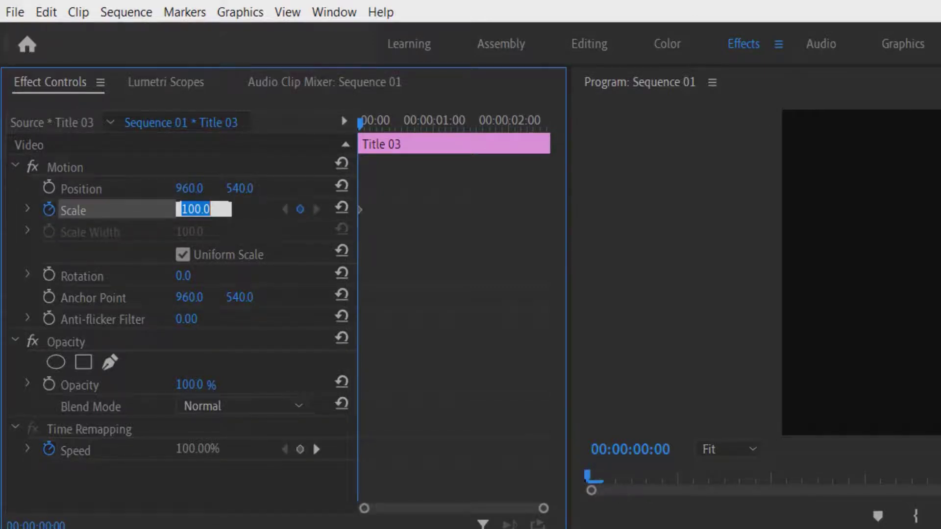
type("50.0")
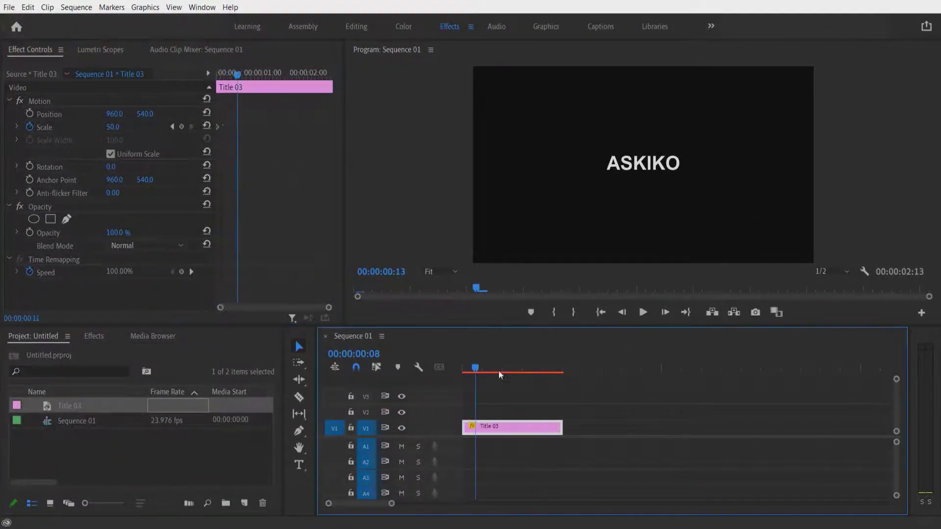
left_click(541, 368)
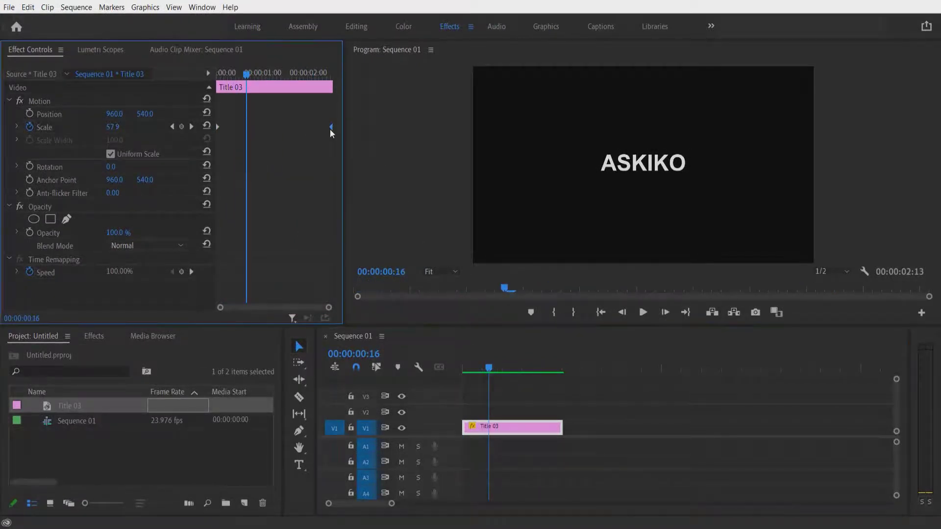
- Apply Ease In to the final Scale keyframe
key("ctrl")
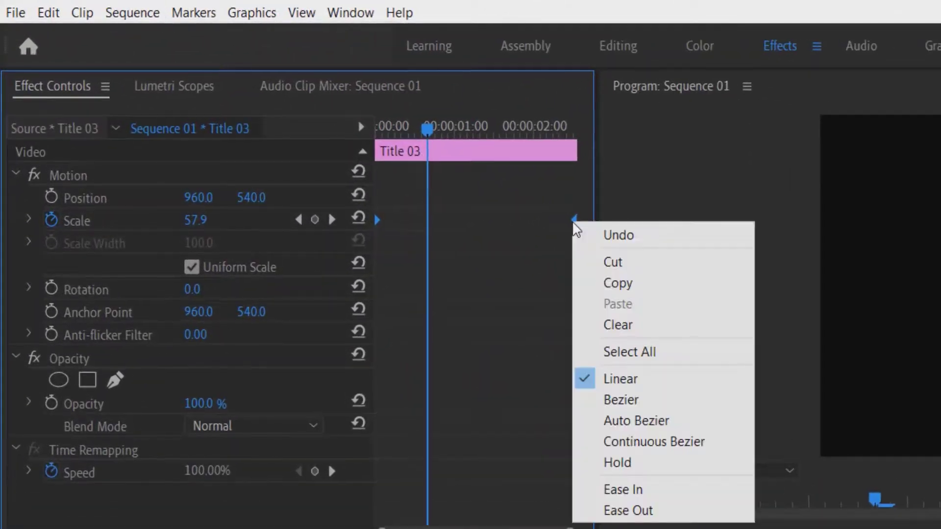
mouse_move(622, 487)
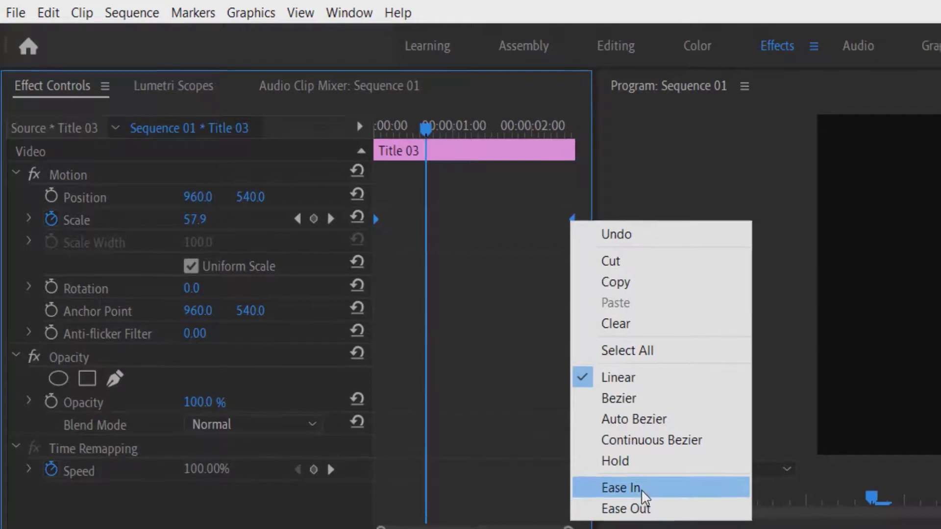
left_click(621, 487)
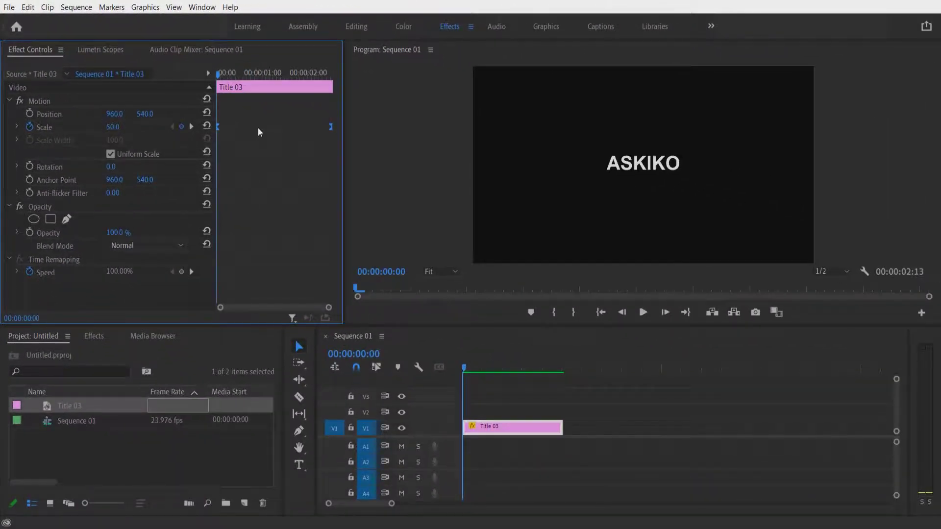